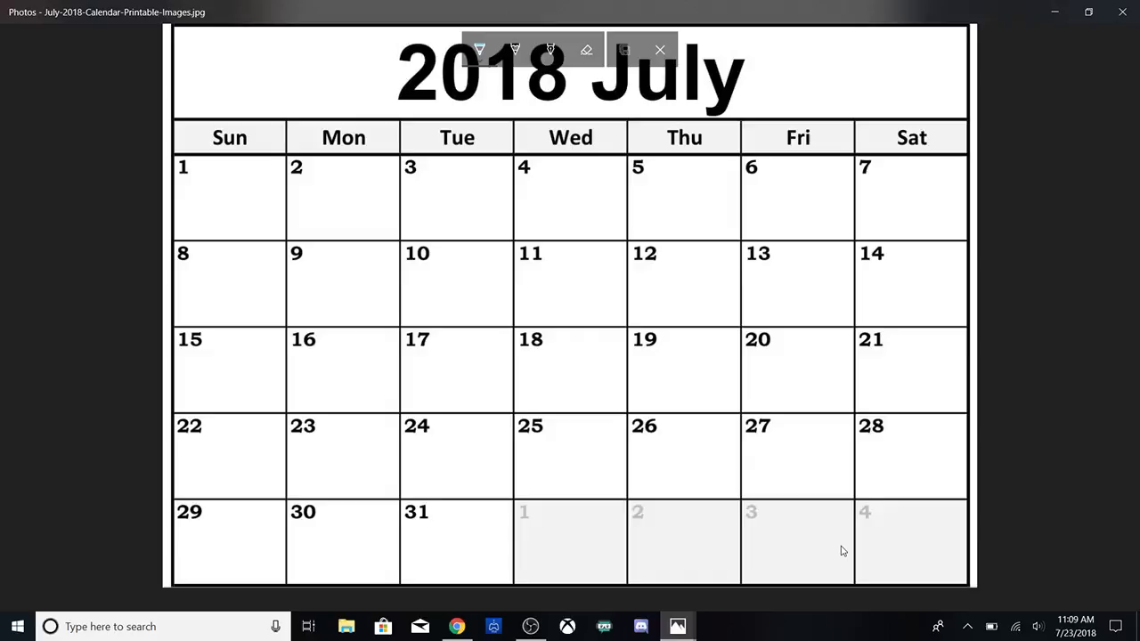
{"action": "mouse_move", "coordinate": [499, 493]}
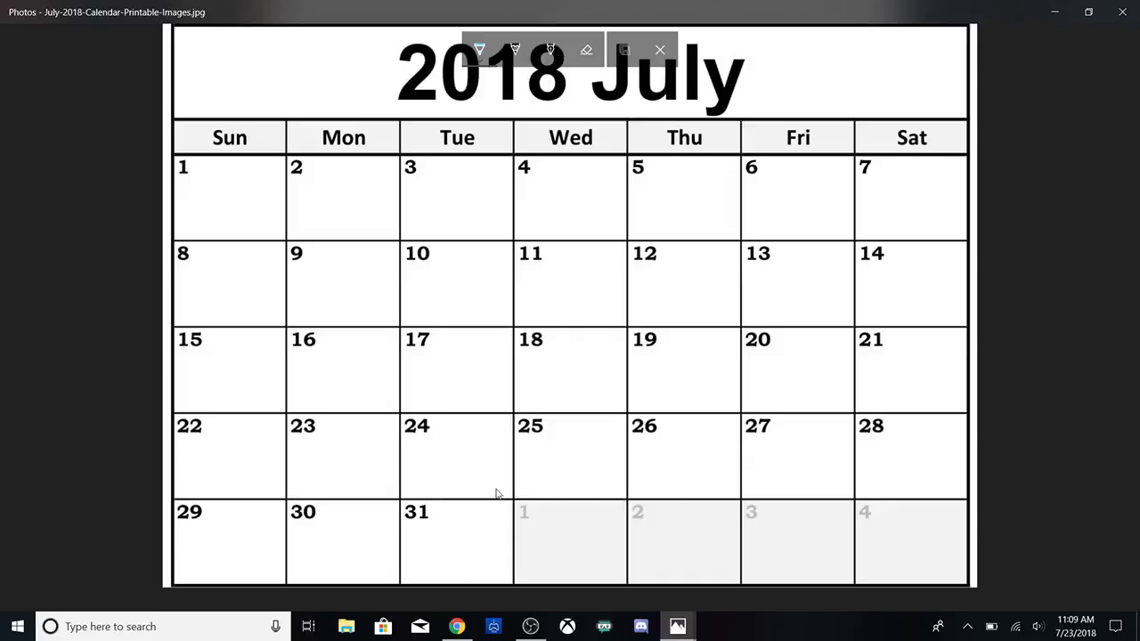
{"action": "mouse_move", "coordinate": [781, 467]}
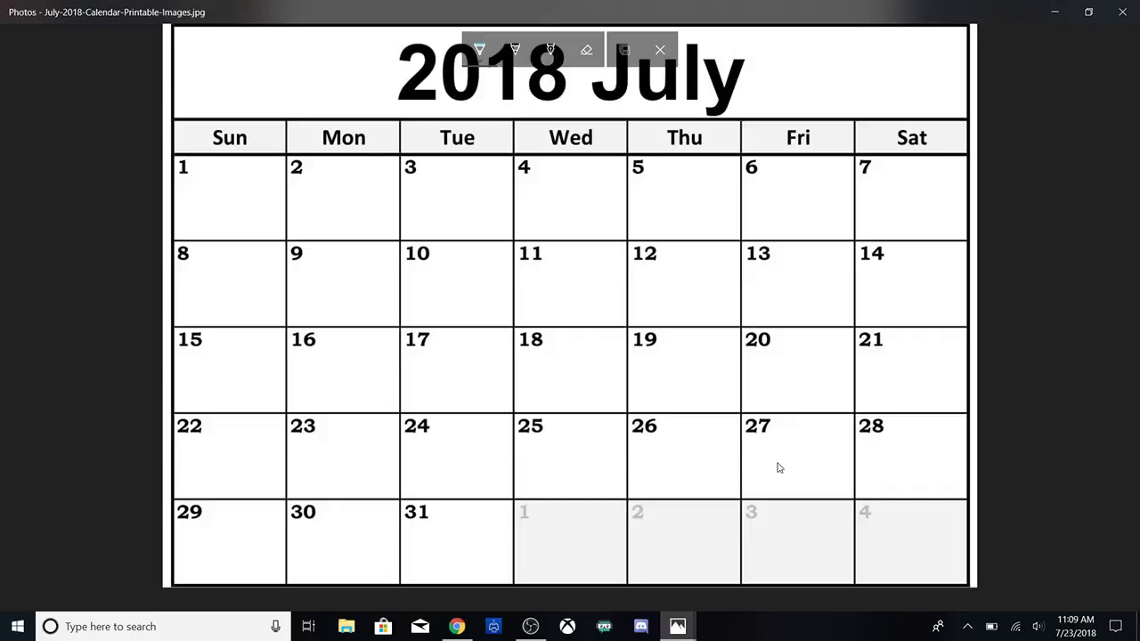
{"action": "mouse_move", "coordinate": [688, 378]}
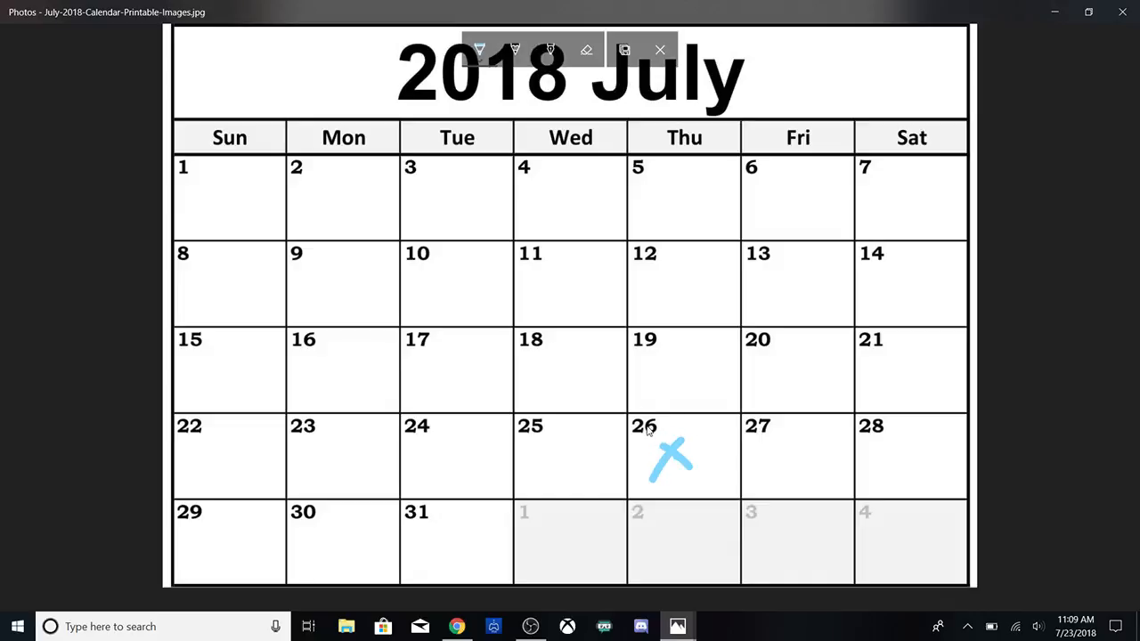
{"action": "mouse_move", "coordinate": [780, 506]}
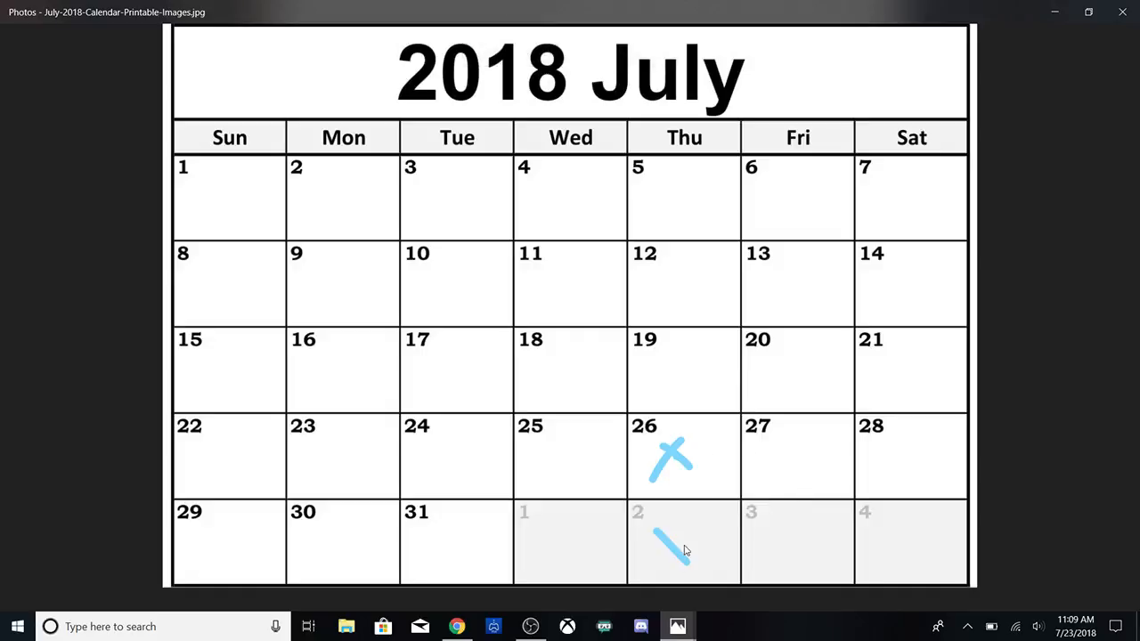
Complete the light-blue X over August 2 with its second stroke.
{"action": "left_click_drag", "start_coordinate": [686, 531], "coordinate": [660, 561]}
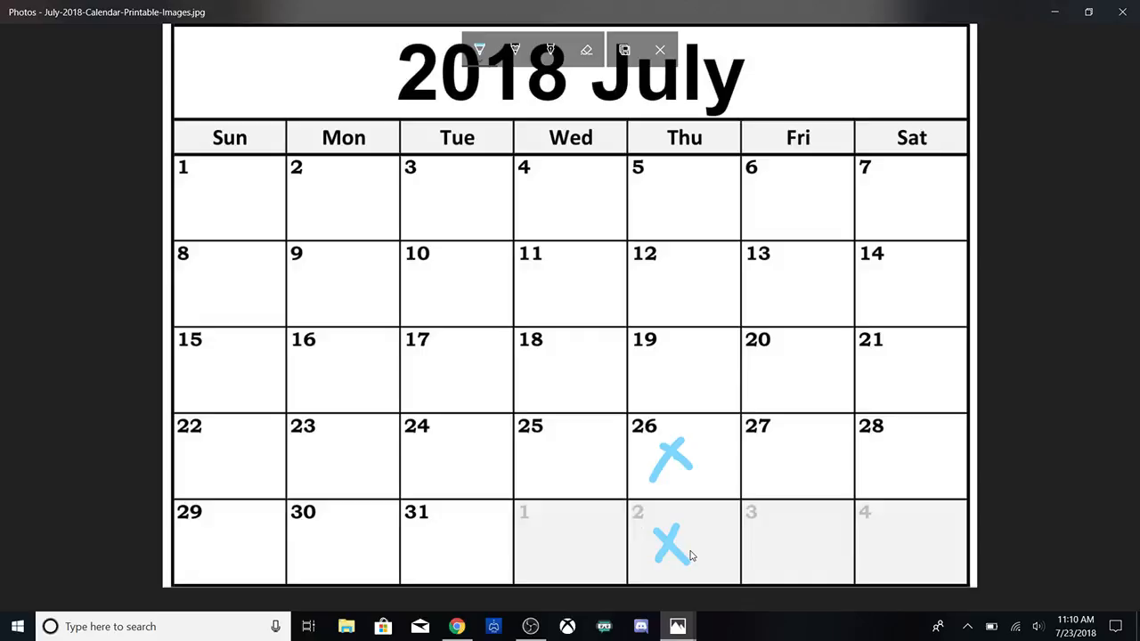
{"action": "mouse_move", "coordinate": [641, 556]}
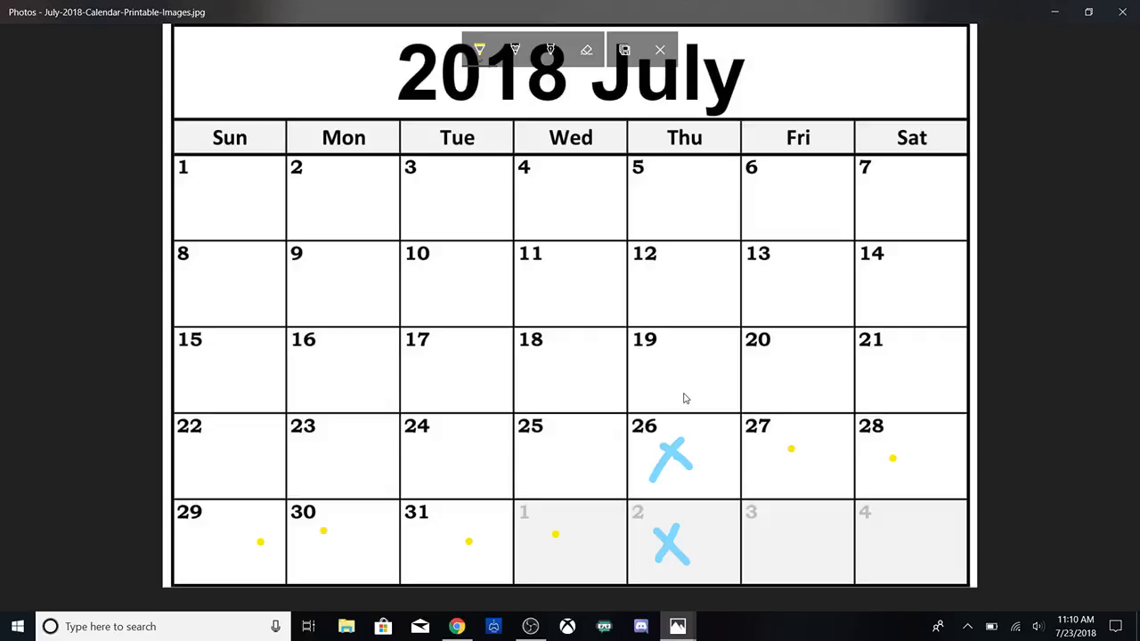
{"action": "mouse_move", "coordinate": [673, 381]}
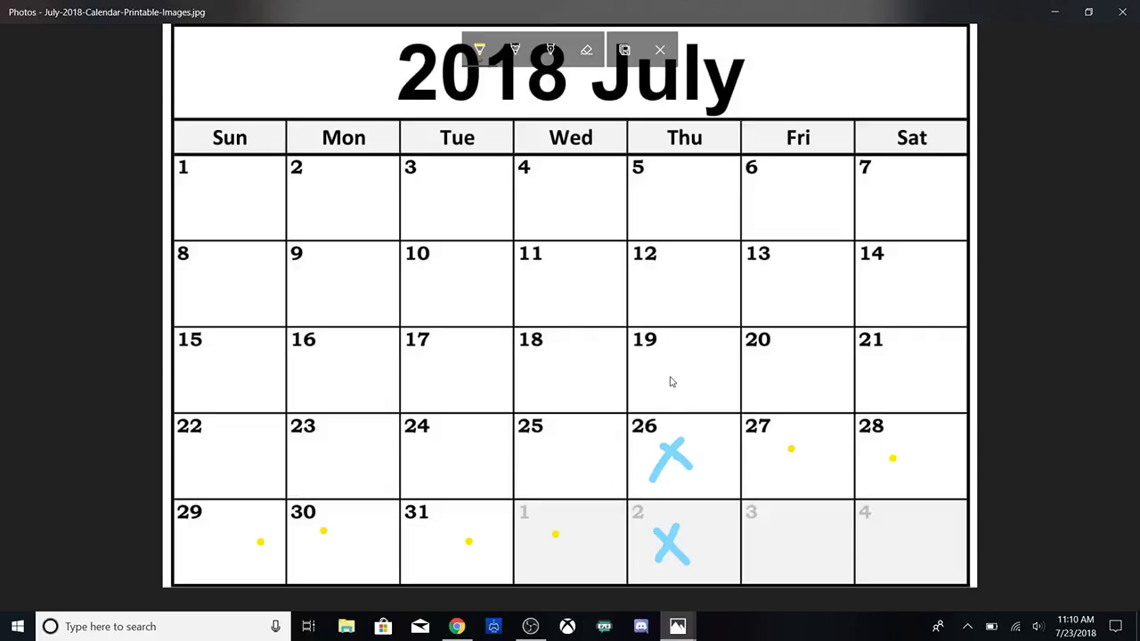
{"action": "mouse_move", "coordinate": [685, 484]}
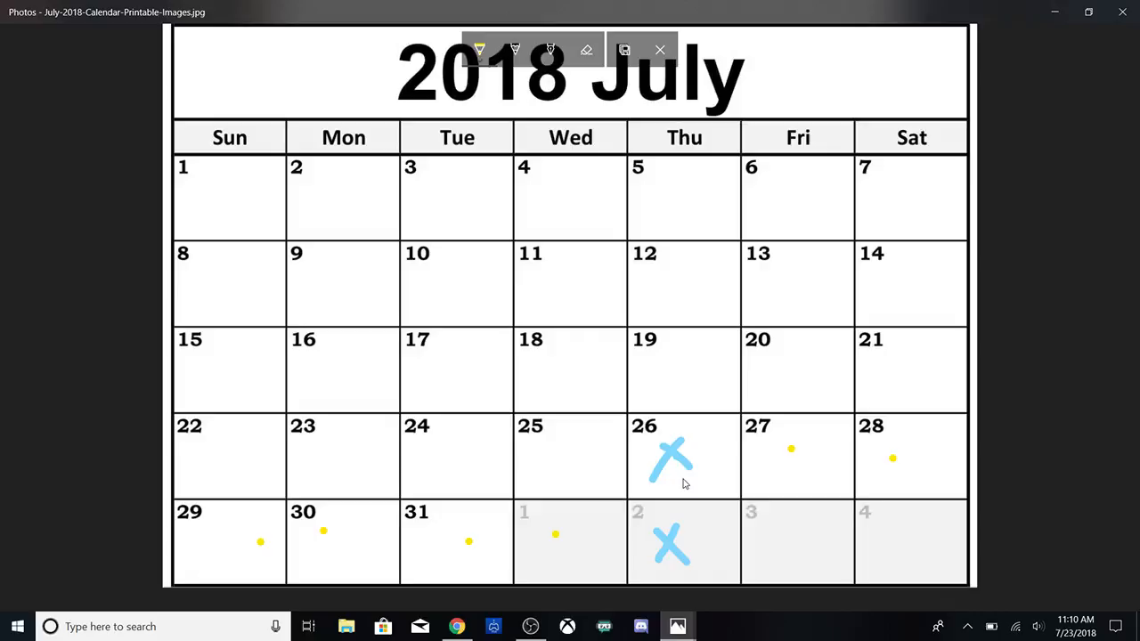
{"action": "mouse_move", "coordinate": [898, 401]}
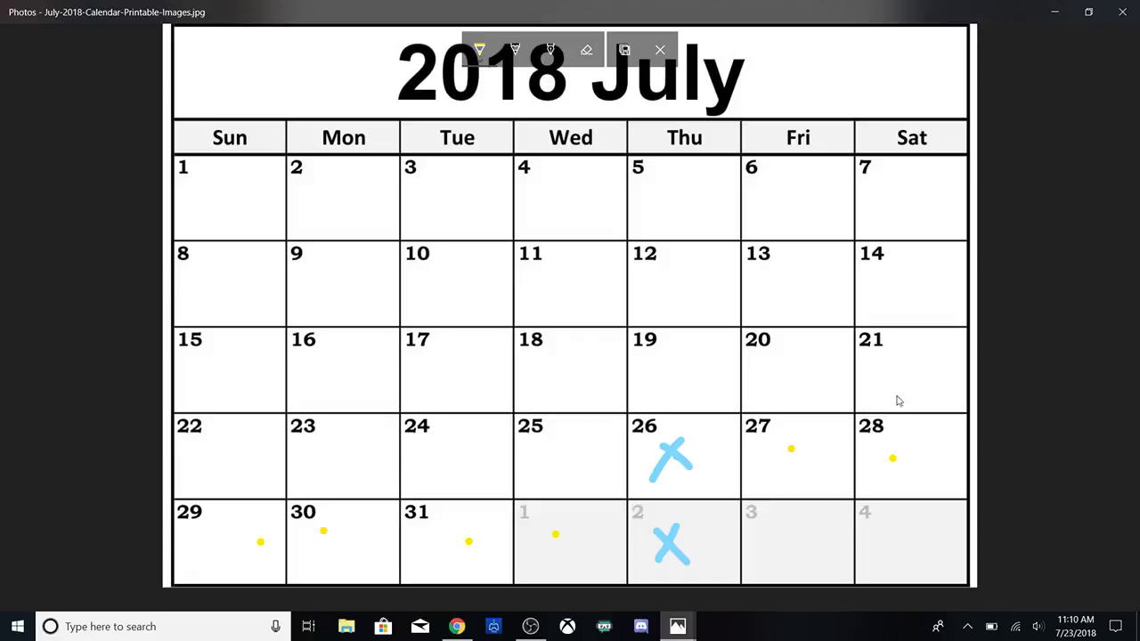
{"action": "mouse_move", "coordinate": [656, 478]}
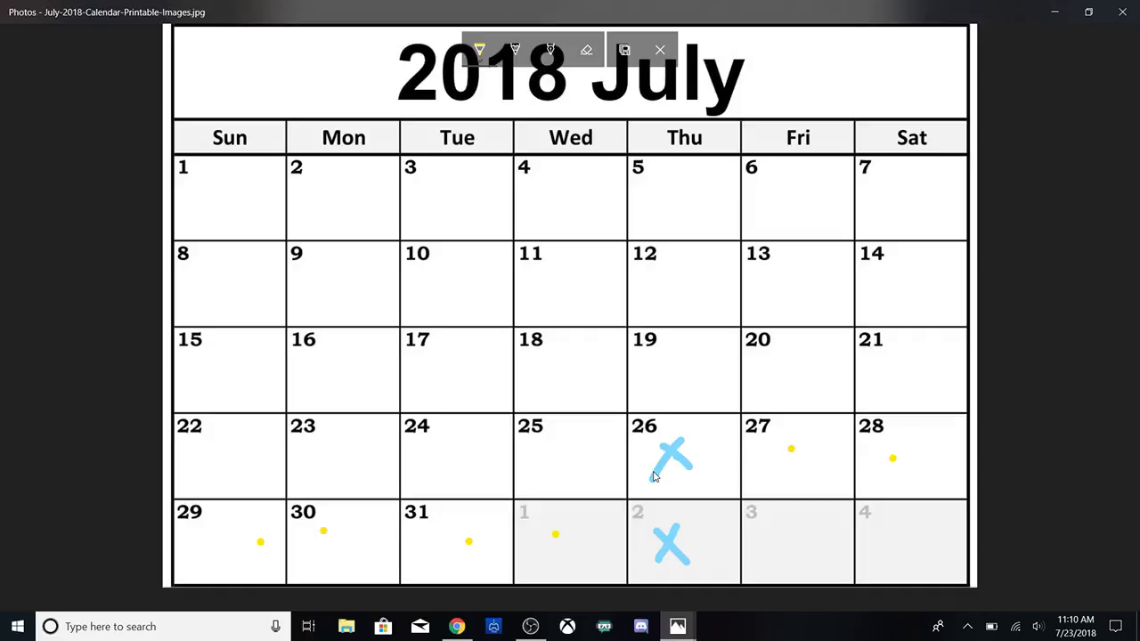
{"action": "mouse_move", "coordinate": [264, 556]}
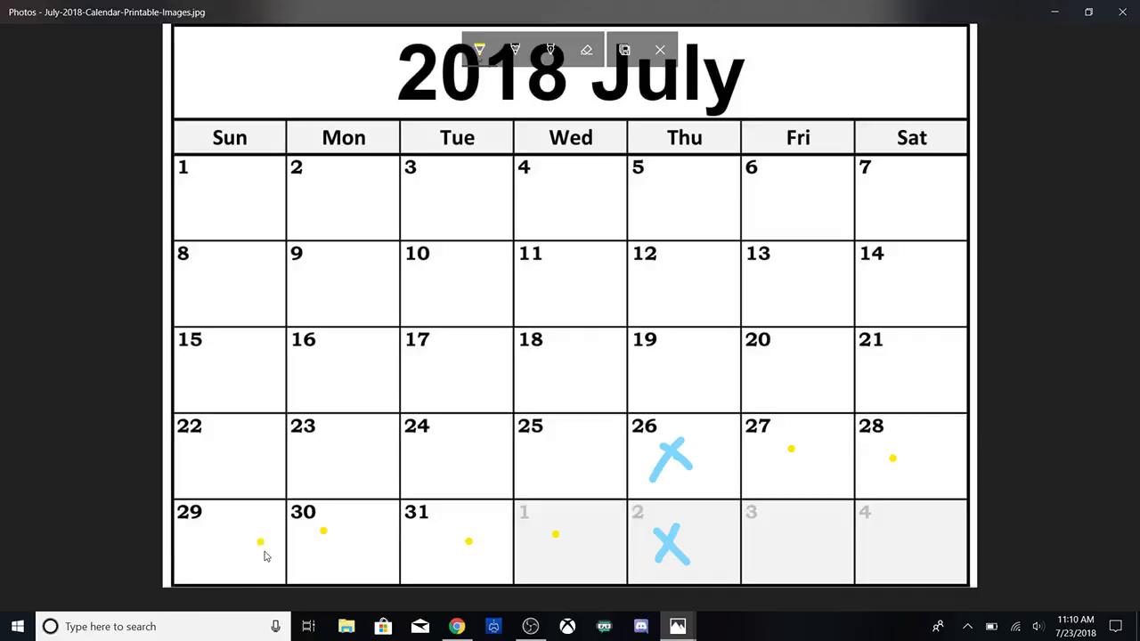
{"action": "mouse_move", "coordinate": [531, 591]}
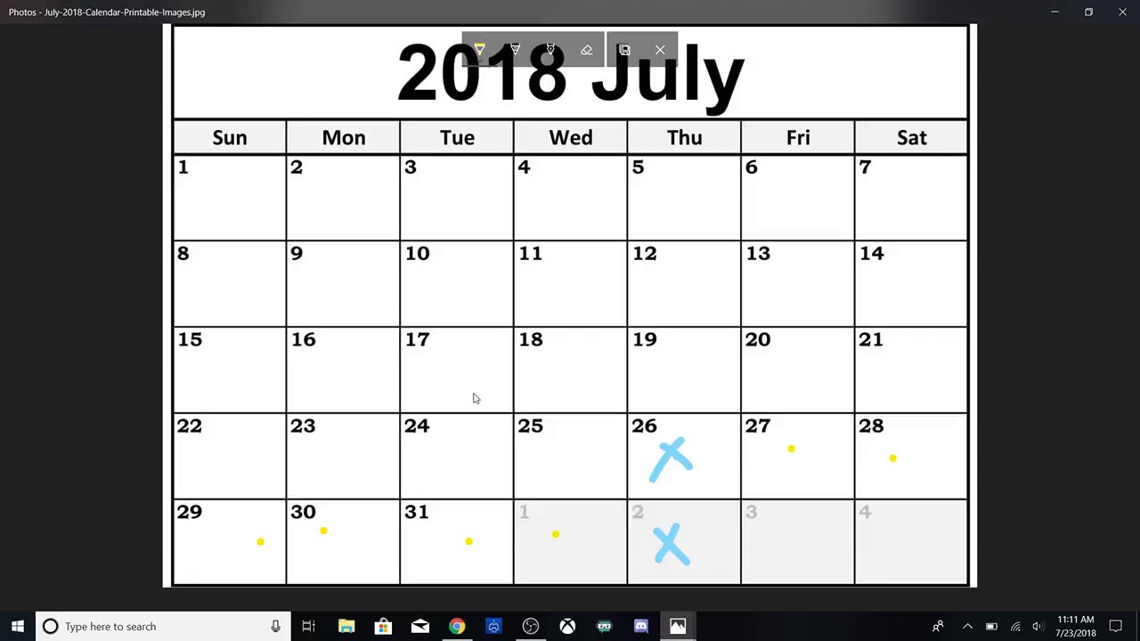
{"action": "mouse_move", "coordinate": [481, 474]}
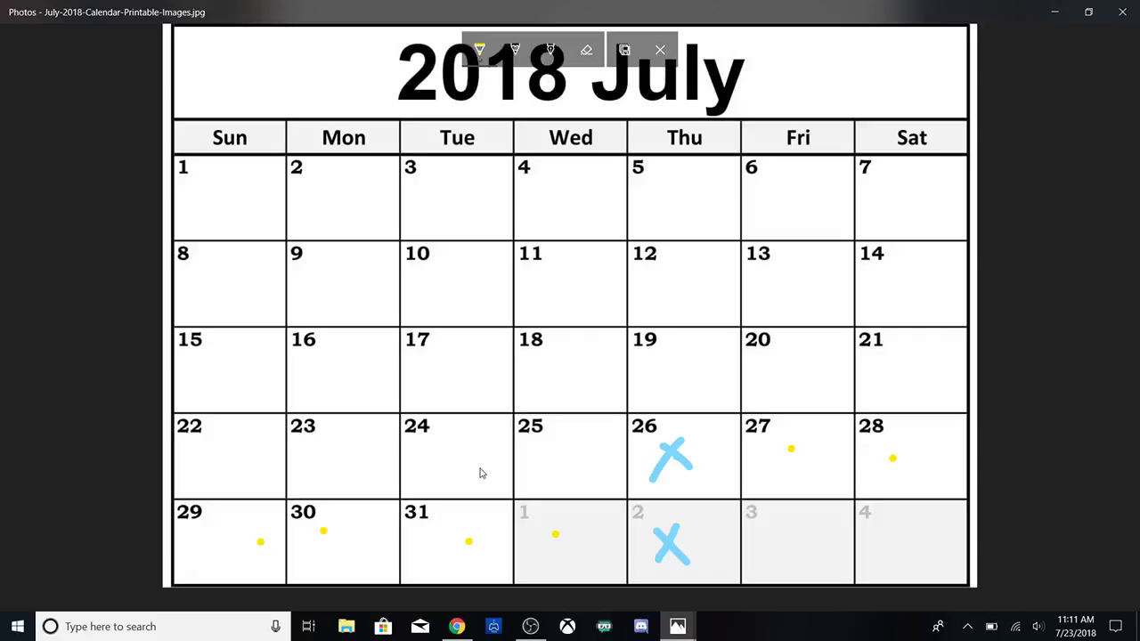
{"action": "mouse_move", "coordinate": [318, 433]}
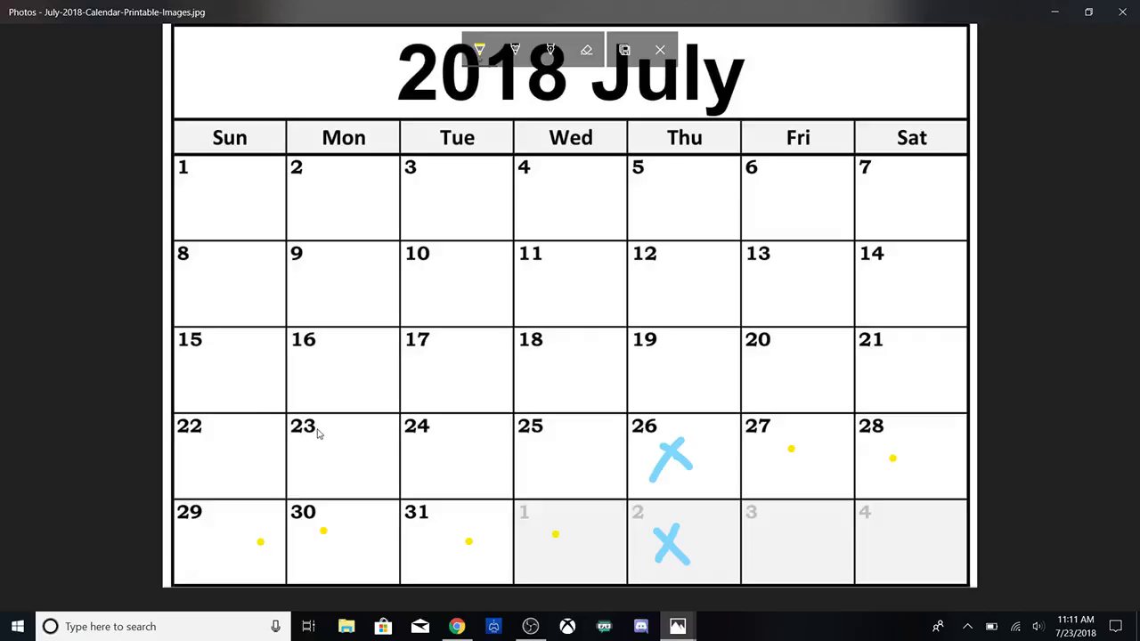
Switch the ballpoint pen ink to pale yellow for the T on the 23rd.
{"action": "left_click", "coordinate": [515, 50]}
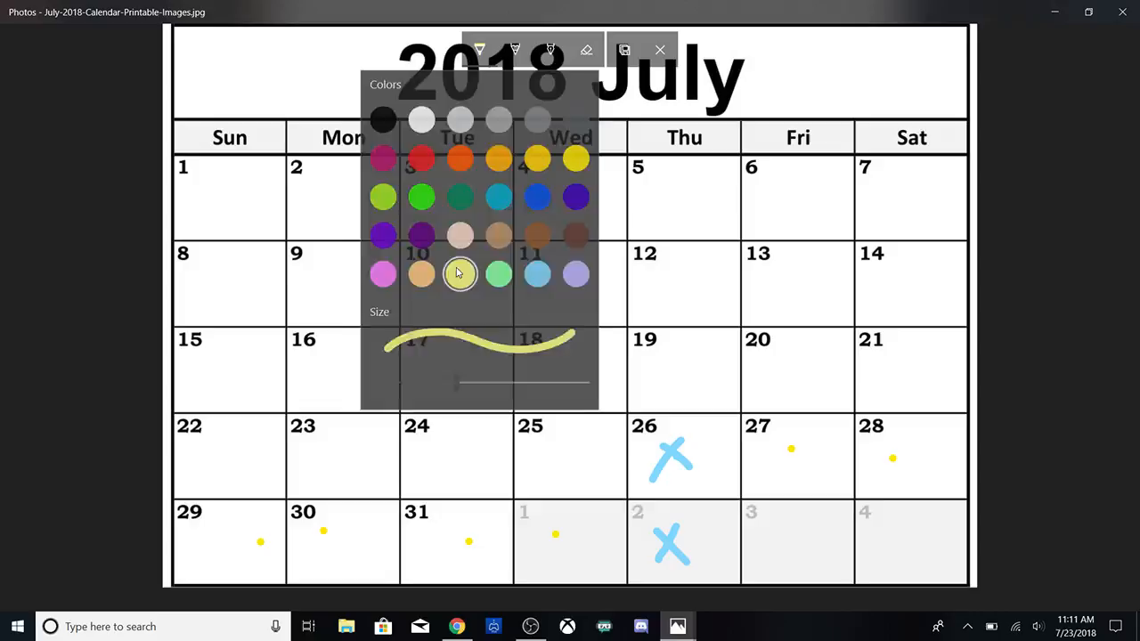
{"action": "left_click", "coordinate": [321, 454]}
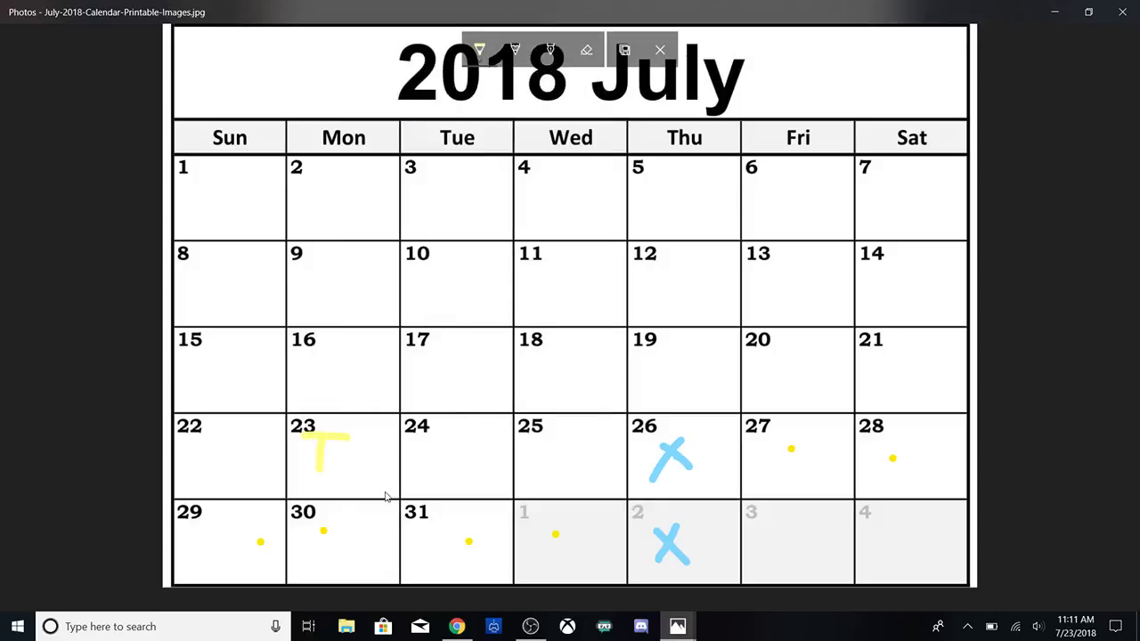
{"action": "mouse_move", "coordinate": [515, 433]}
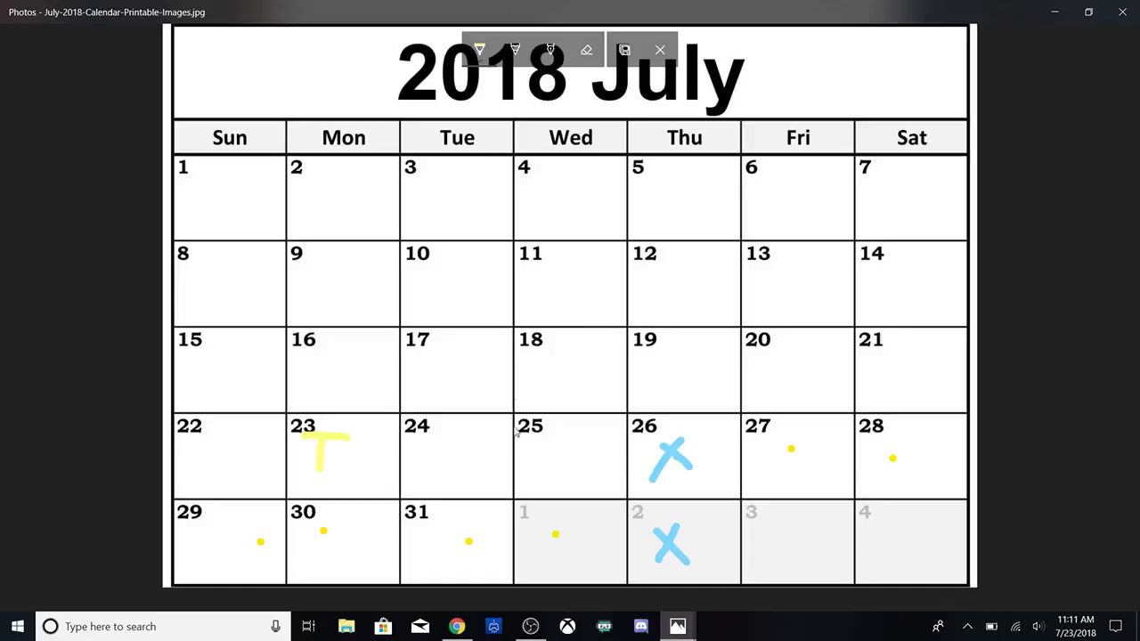
{"action": "mouse_move", "coordinate": [692, 424]}
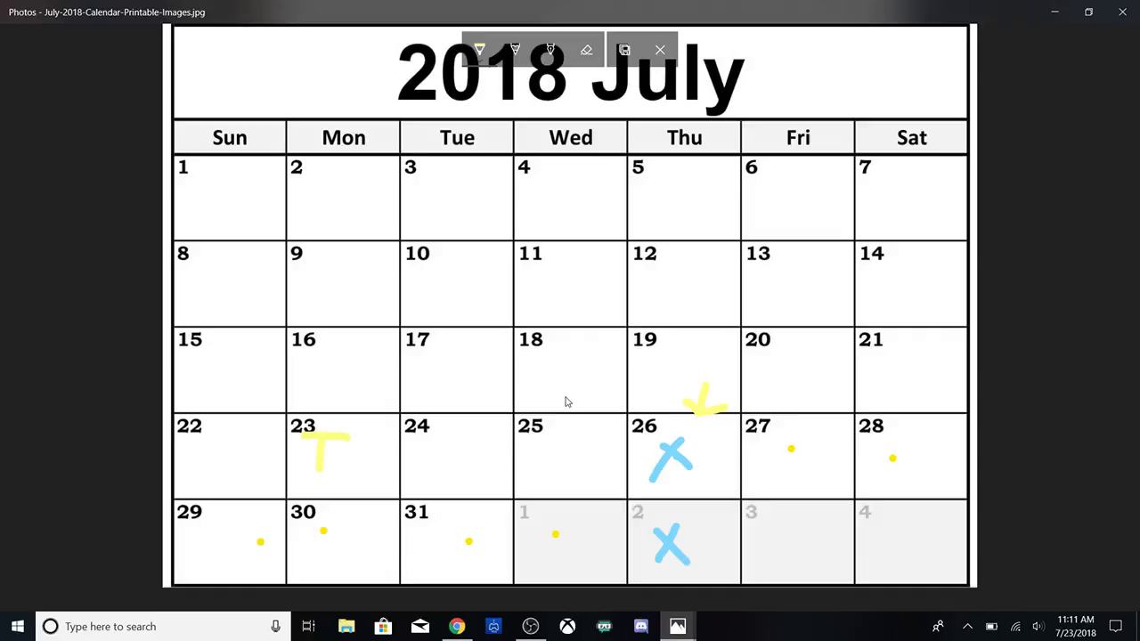
{"action": "mouse_move", "coordinate": [526, 506]}
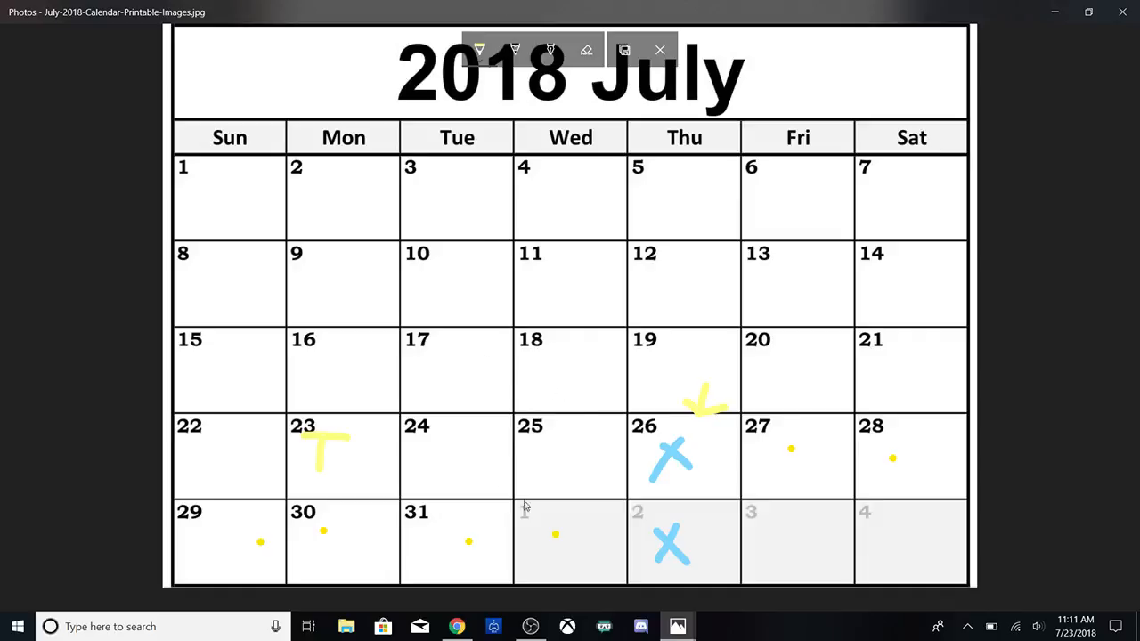
{"action": "mouse_move", "coordinate": [452, 96]}
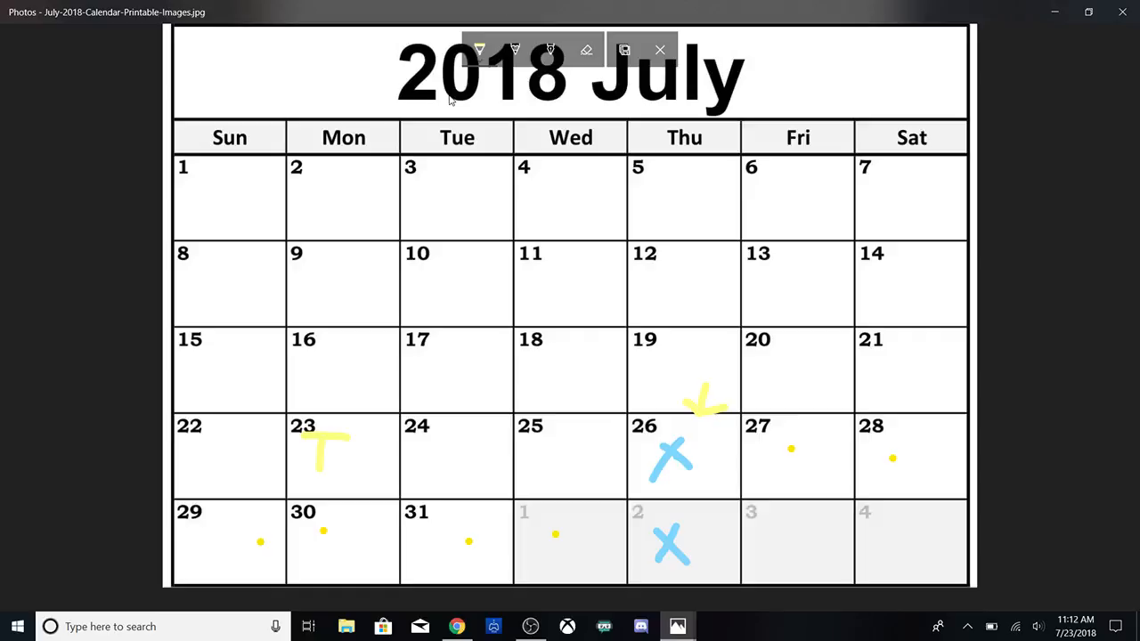
{"action": "mouse_move", "coordinate": [755, 89]}
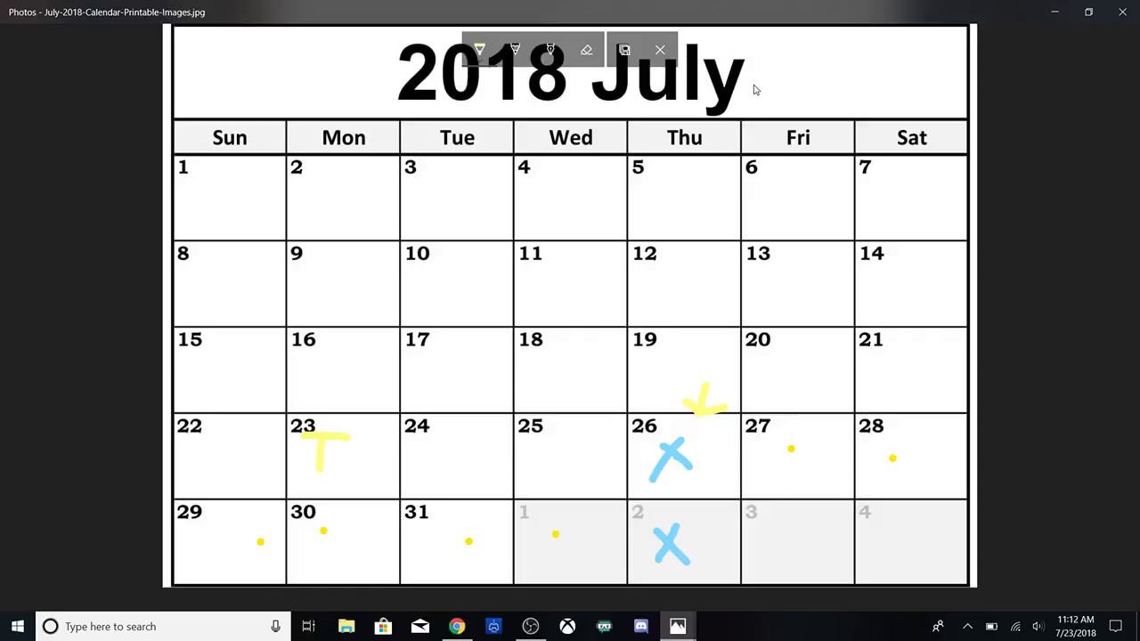